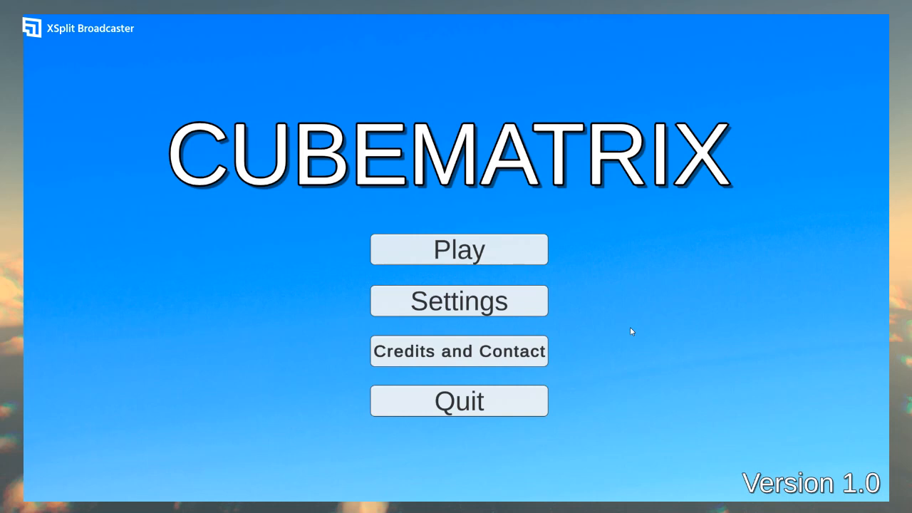
mouse_move(497, 251)
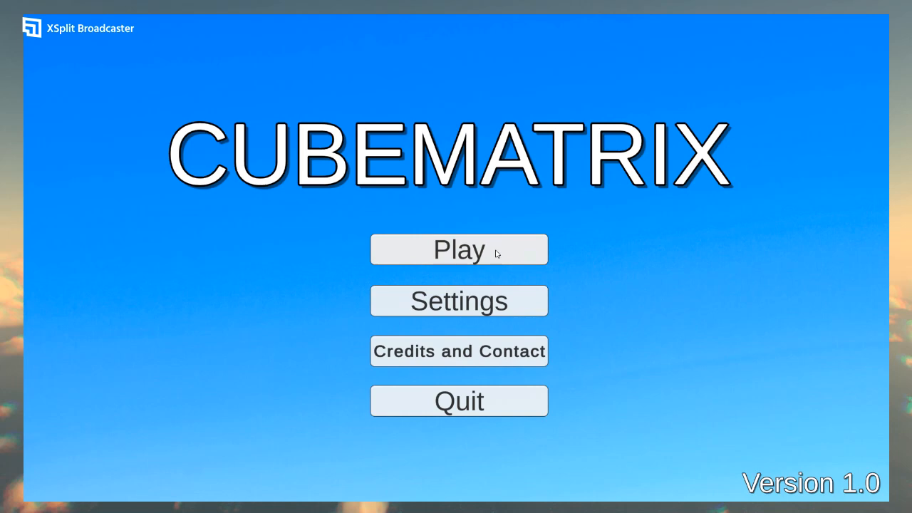
mouse_move(536, 265)
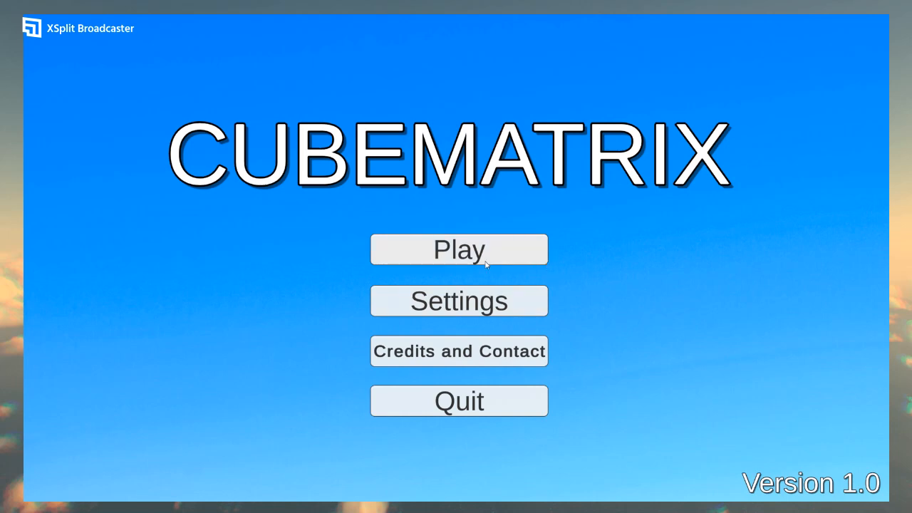
- Choose Play on the title menu to reach the Select Level screen
left_click(459, 250)
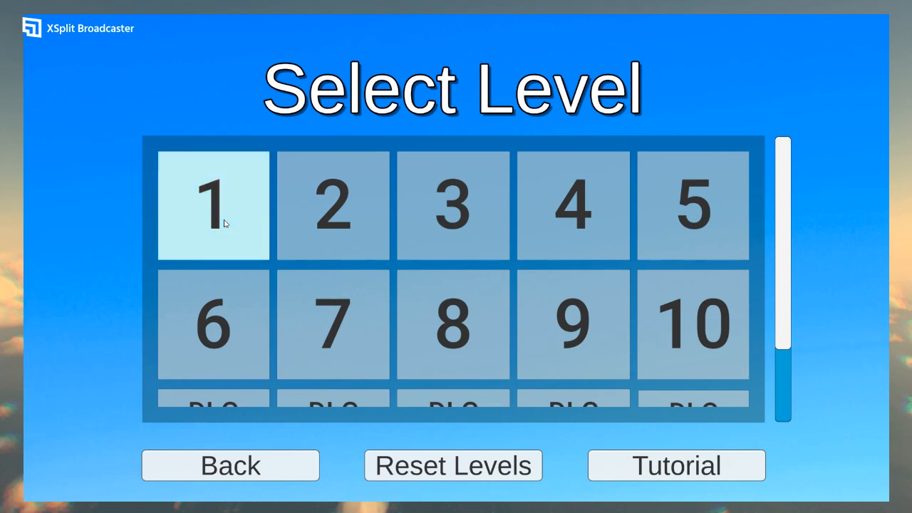
- Start level 1 and steer the red cube between the blue pillars until pausing into Settings
left_click(214, 205)
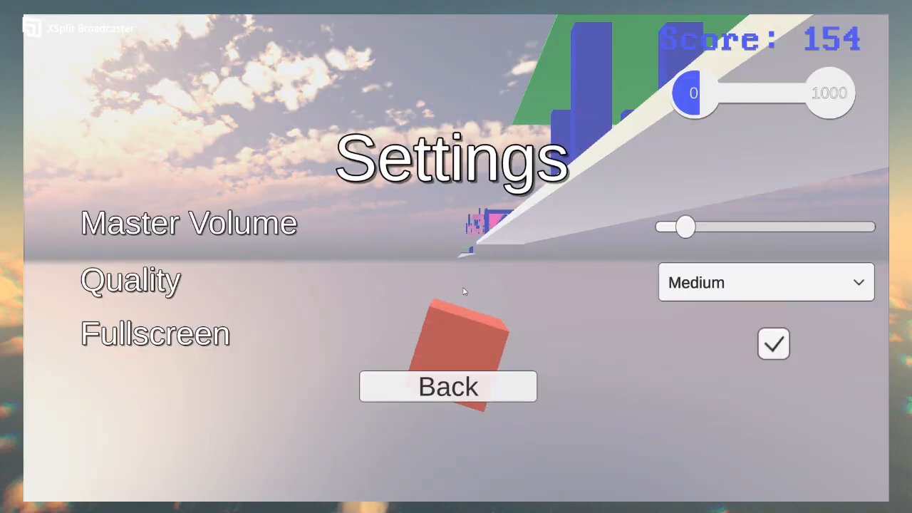
- Back out of Settings and resume dodging pillars, reaching score 144
left_click(448, 387)
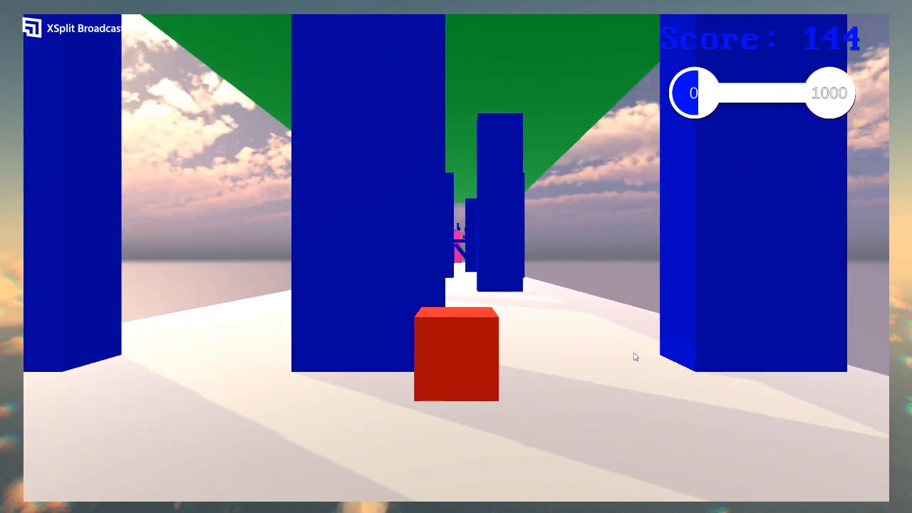
- Pause the run at score 153 and return to the title menu
key("Escape")
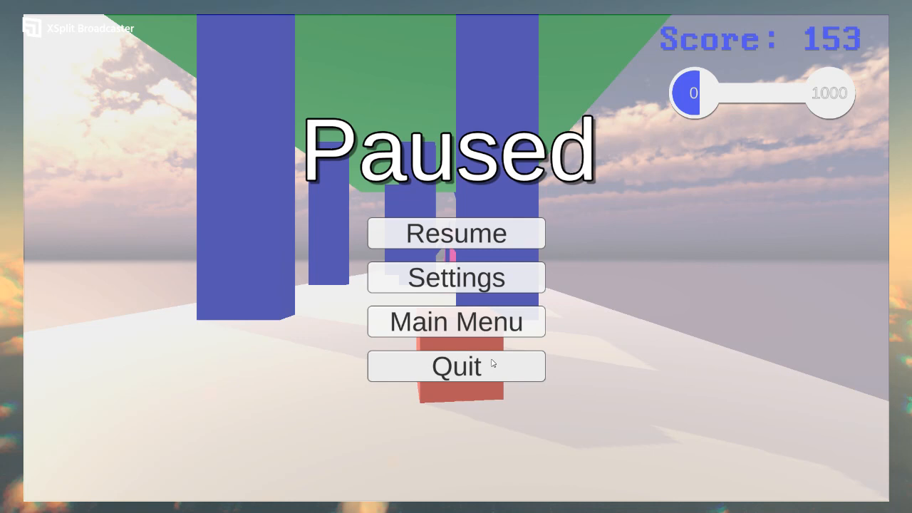
mouse_move(499, 248)
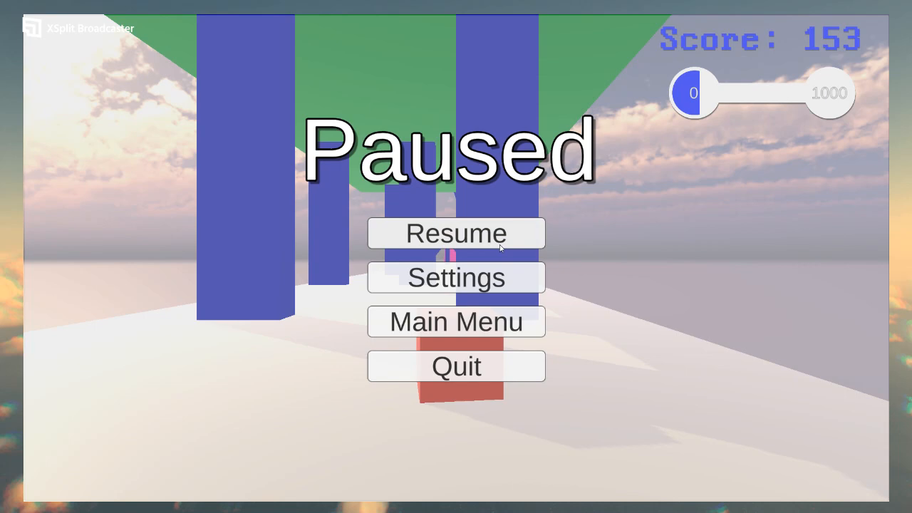
left_click(456, 322)
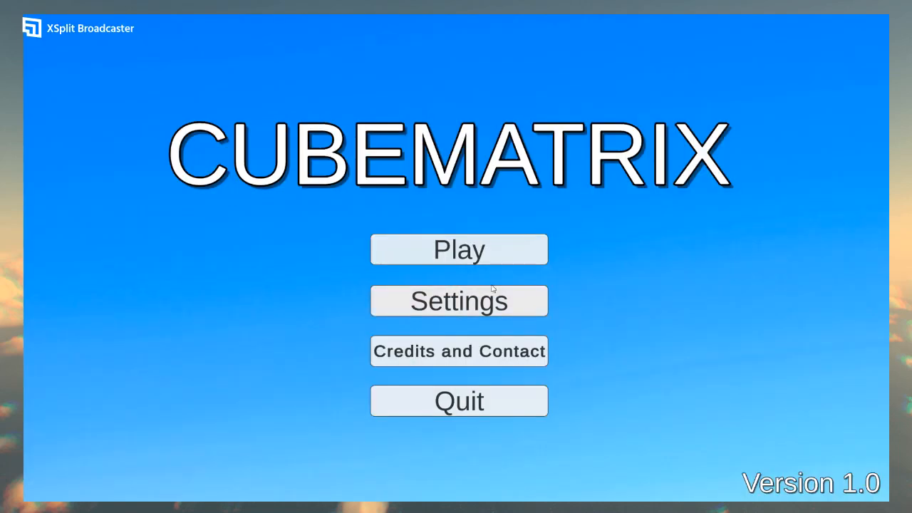
mouse_move(493, 358)
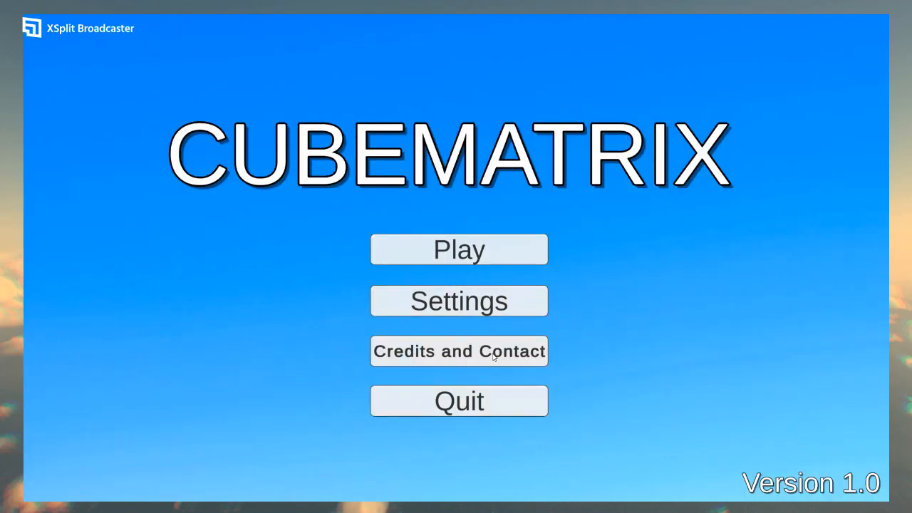
mouse_move(439, 199)
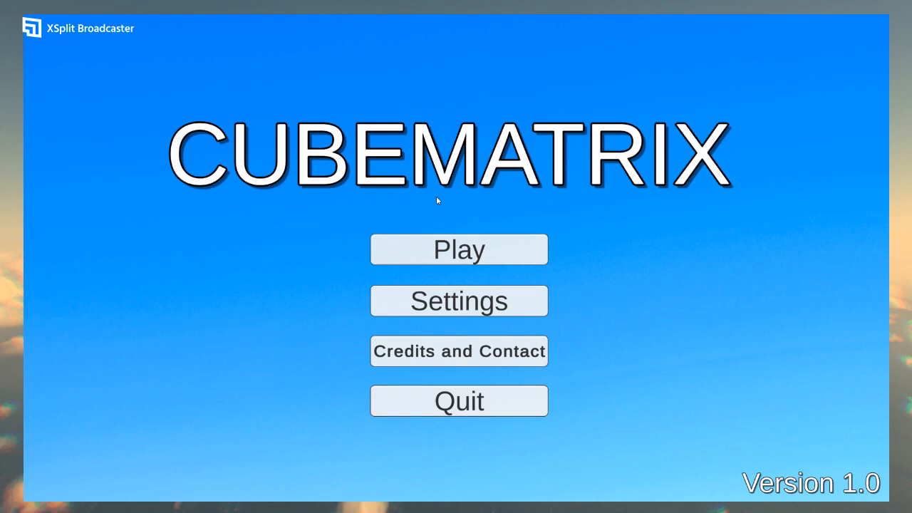
mouse_move(678, 348)
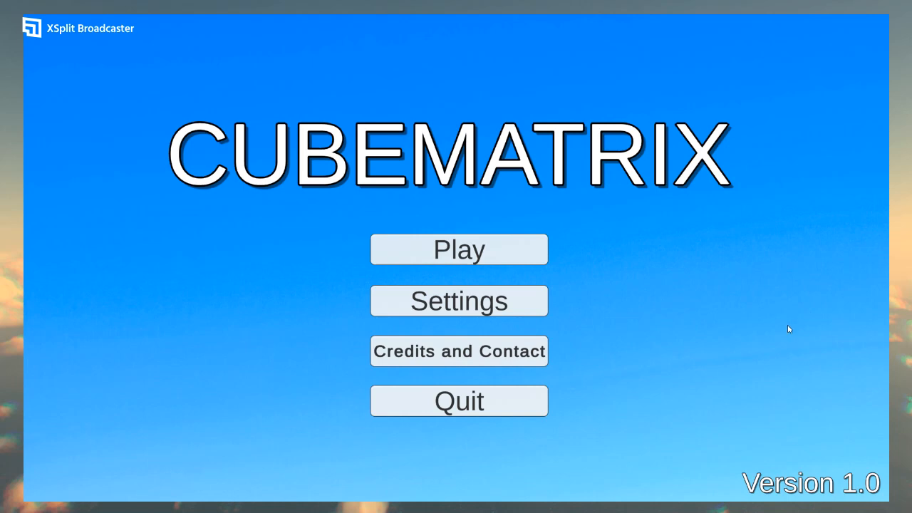
mouse_move(883, 315)
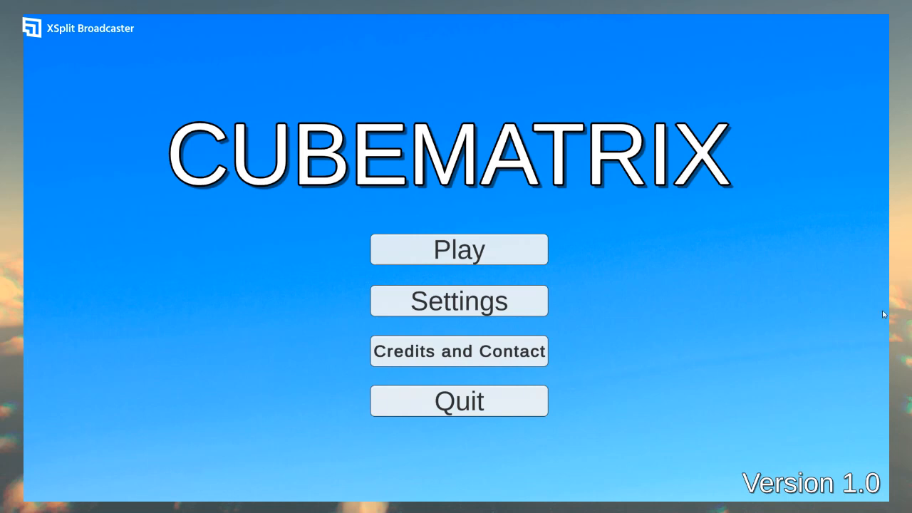